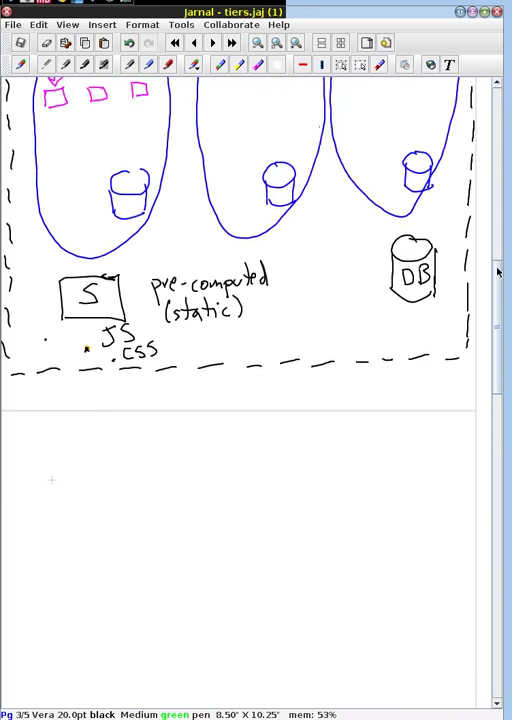
- Scroll down past the tiers diagram to the blank page area
{"action": "scroll", "scroll_direction": "down", "scroll_amount": 3}
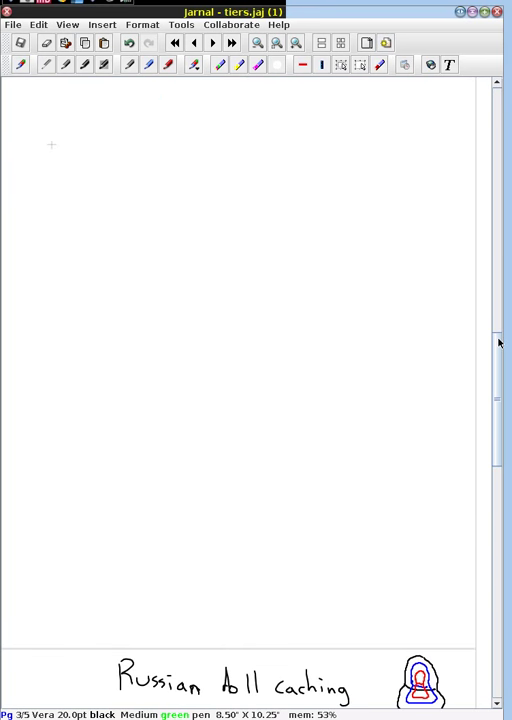
{"action": "scroll", "scroll_direction": "down", "scroll_amount": 3}
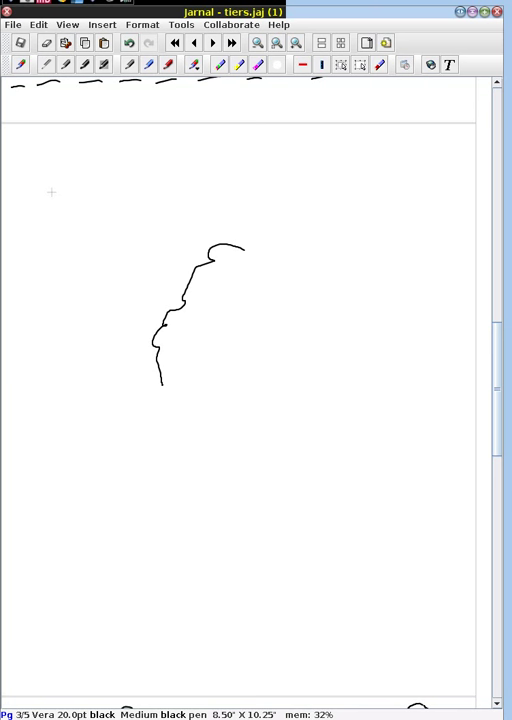
- Close the black cloud and sketch a linked browser, server and small drum
{"action": "left_click_drag", "start_coordinate": [163, 380], "coordinate": [205, 485]}
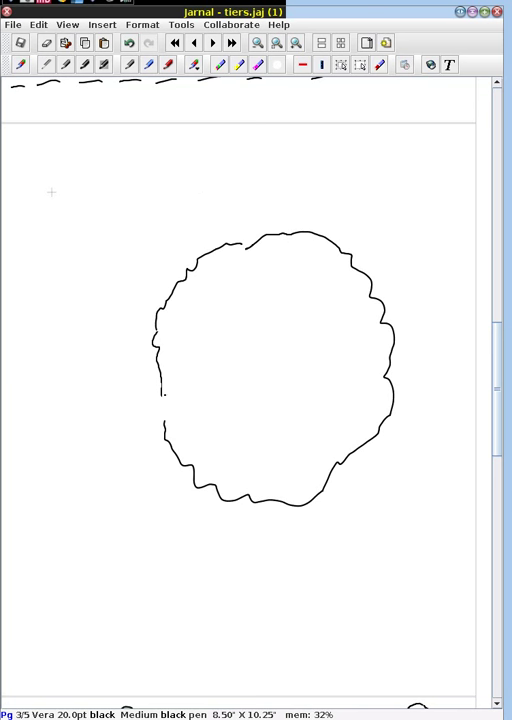
{"action": "left_click_drag", "start_coordinate": [135, 200], "coordinate": [160, 235]}
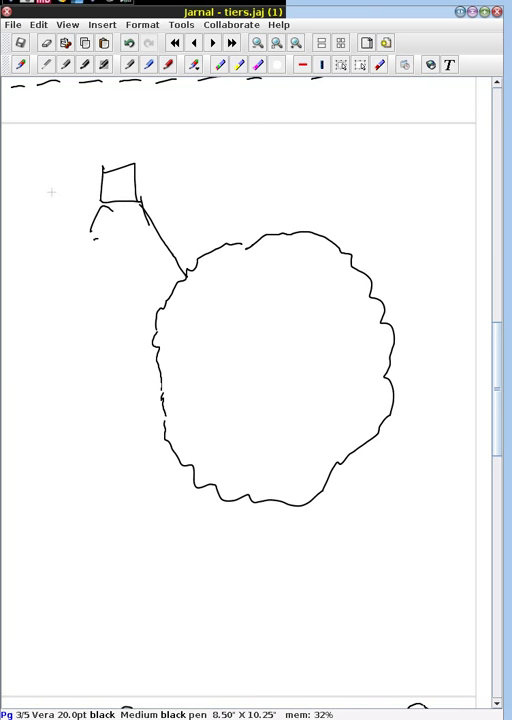
{"action": "left_click_drag", "start_coordinate": [95, 210], "coordinate": [135, 215]}
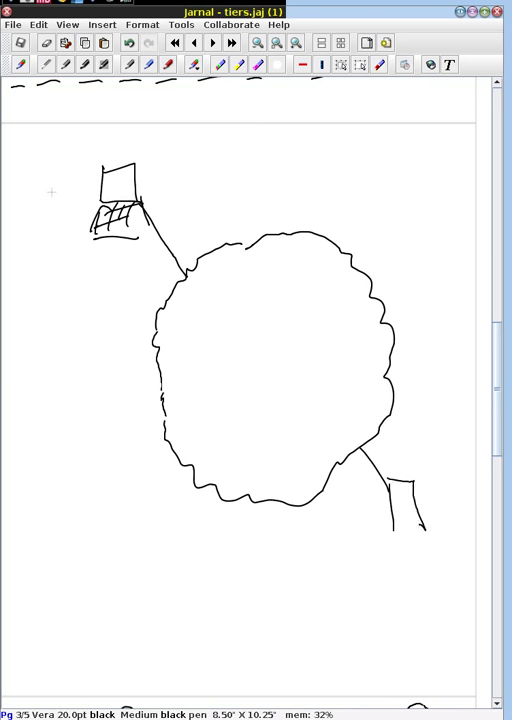
{"action": "left_click_drag", "start_coordinate": [420, 500], "coordinate": [445, 520]}
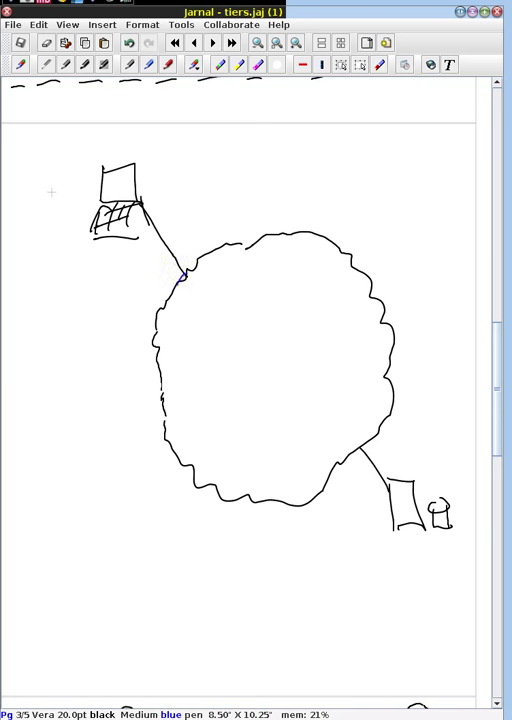
- Trace the blue request path from the browser through the cloud to the server
{"action": "left_click_drag", "start_coordinate": [185, 278], "coordinate": [255, 350]}
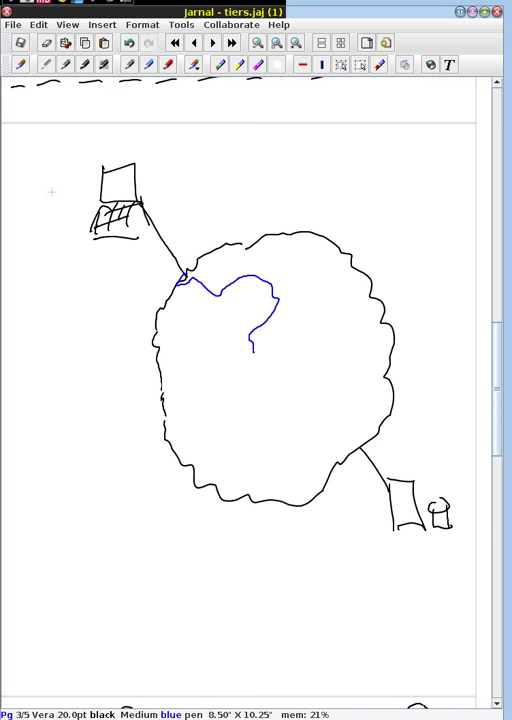
{"action": "left_click_drag", "start_coordinate": [255, 350], "coordinate": [360, 445]}
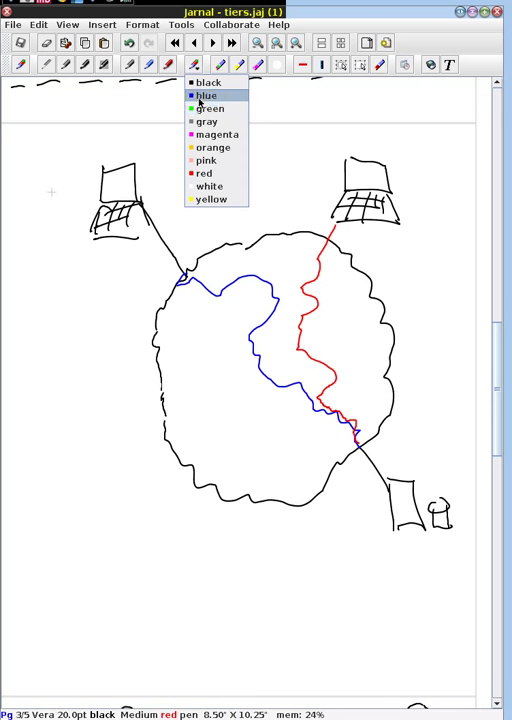
- Loop the path junction near the server in green and dot the cloud's edge in black
{"action": "left_click", "coordinate": [211, 108]}
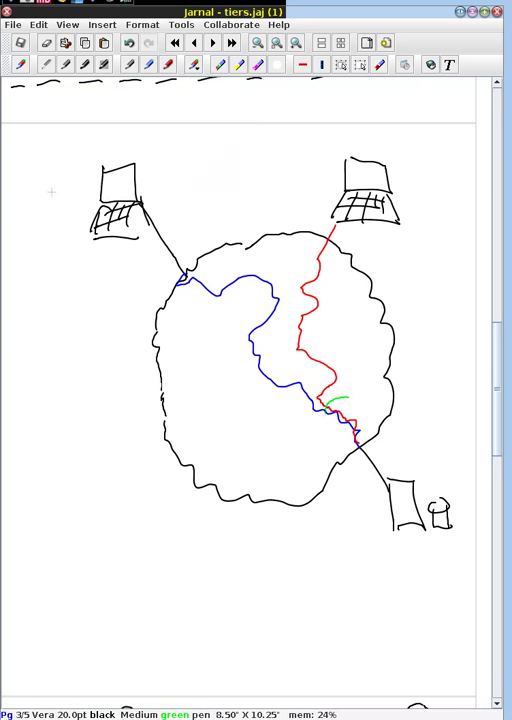
{"action": "left_click_drag", "start_coordinate": [330, 405], "coordinate": [355, 460]}
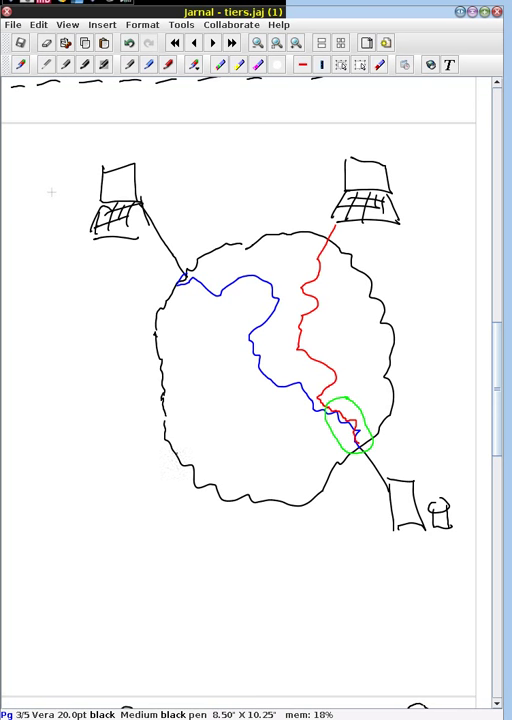
{"action": "left_click", "coordinate": [177, 456]}
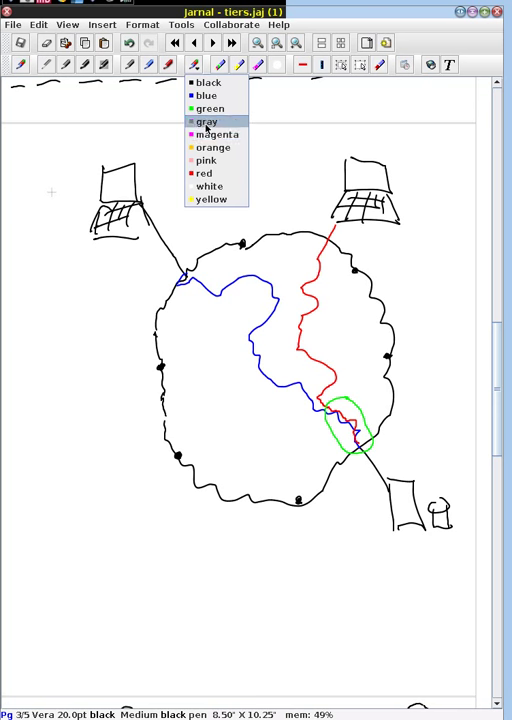
- Draw small magenta edge-server icons beside the dots around the cloud
{"action": "left_click", "coordinate": [218, 133]}
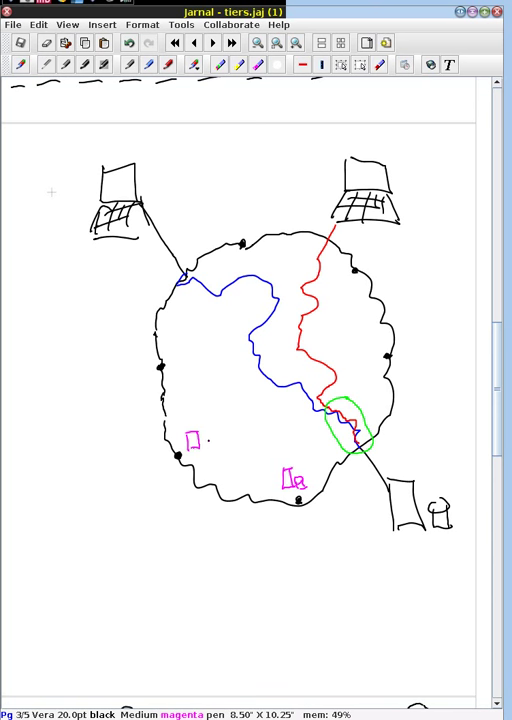
{"action": "left_click", "coordinate": [208, 443]}
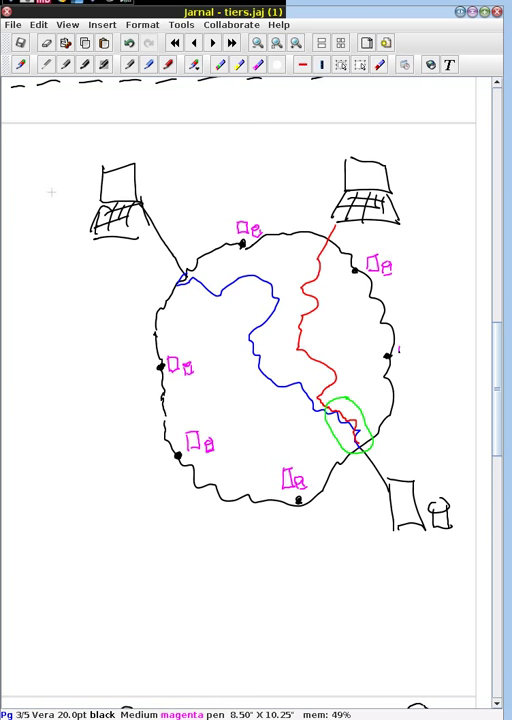
{"action": "left_click", "coordinate": [405, 350]}
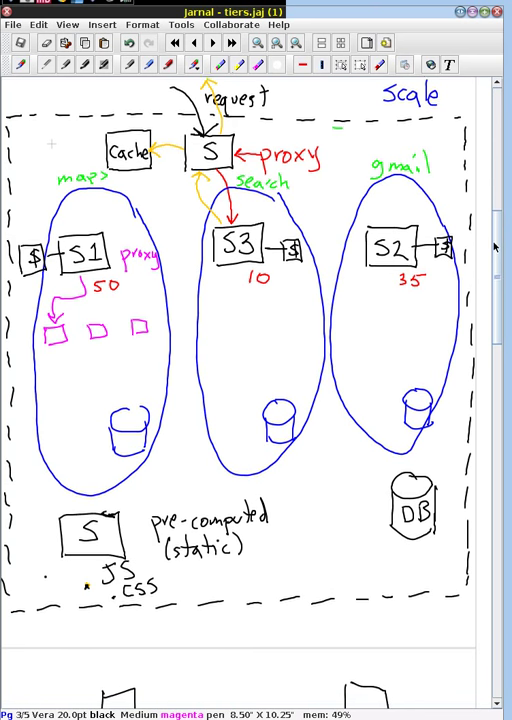
- Scroll to review the tiers diagram, then return to the cloud drawing
{"action": "scroll", "scroll_direction": "down", "scroll_amount": 3}
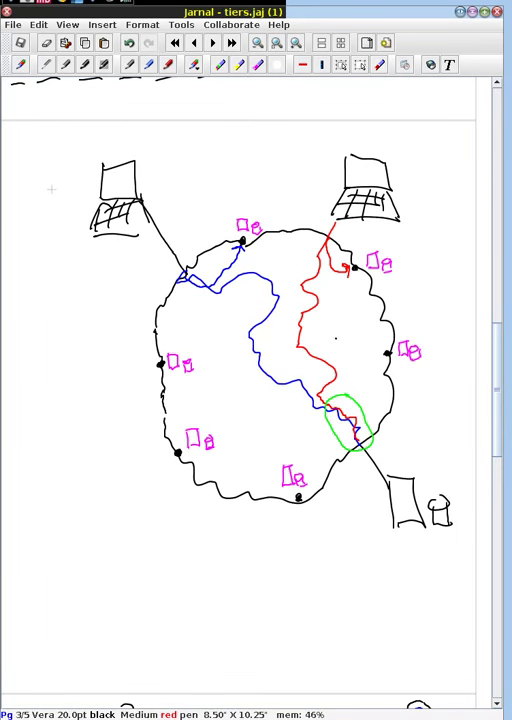
{"action": "scroll", "scroll_direction": "up", "scroll_amount": 3}
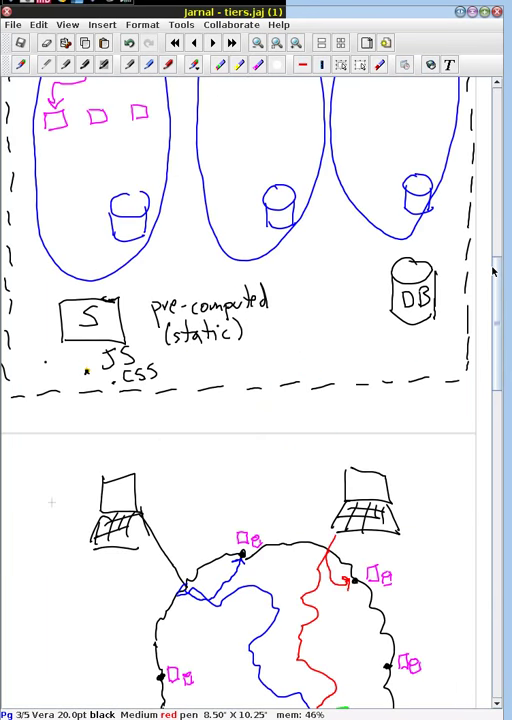
{"action": "scroll", "scroll_direction": "down", "scroll_amount": 3}
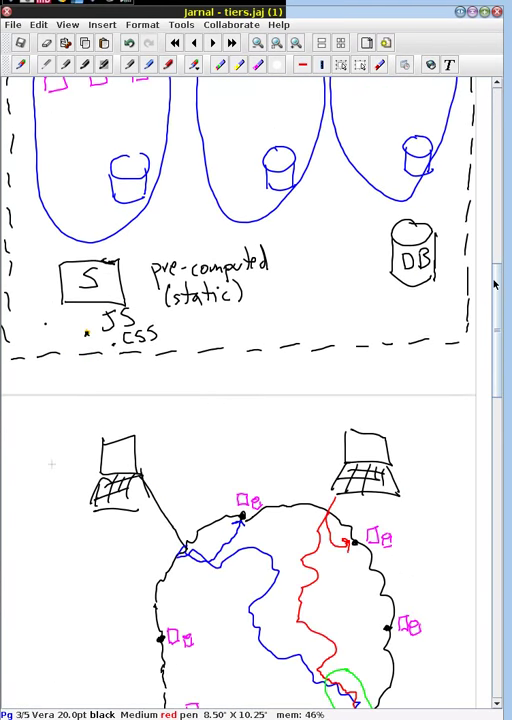
{"action": "scroll", "scroll_direction": "down", "scroll_amount": 3}
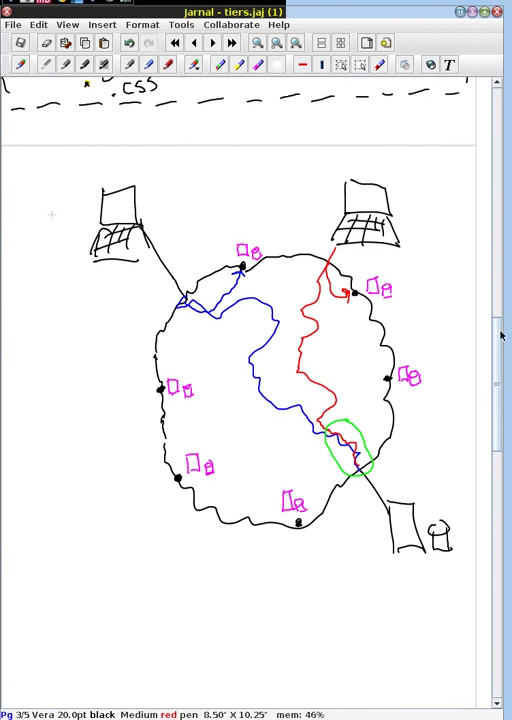